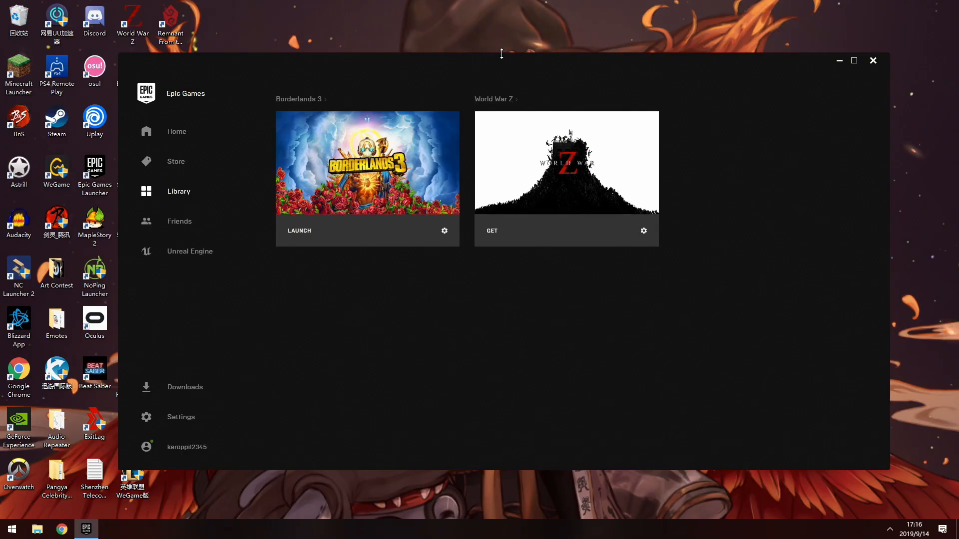
mouse_move(472, 128)
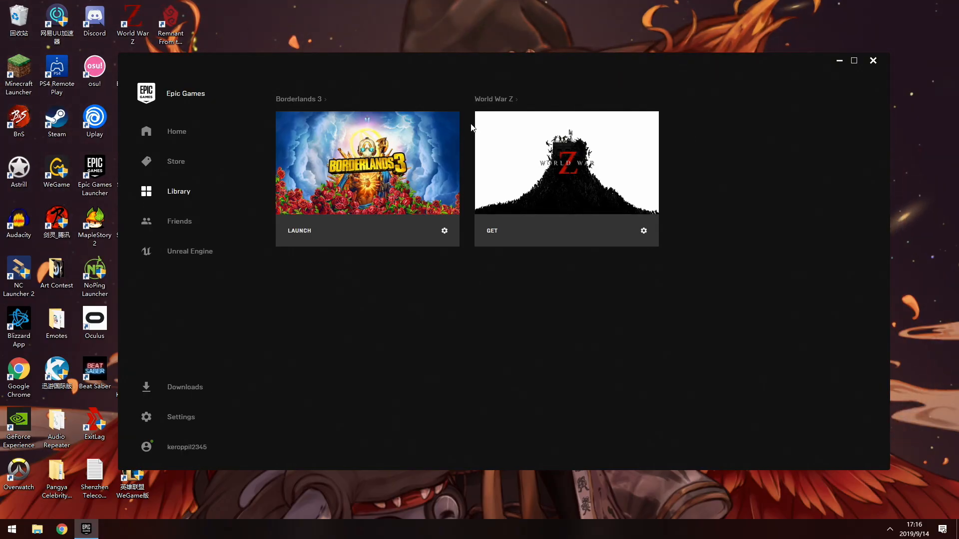
mouse_move(349, 176)
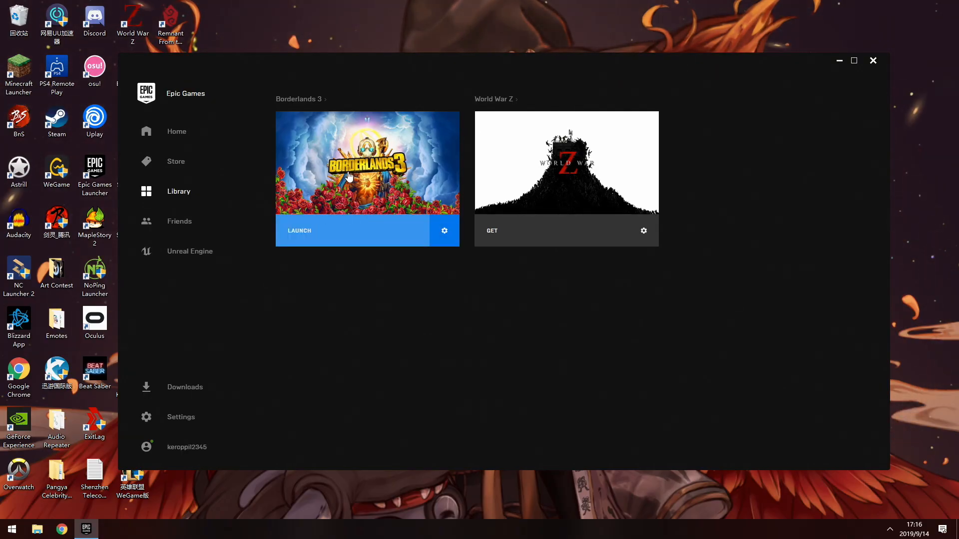
mouse_move(353, 188)
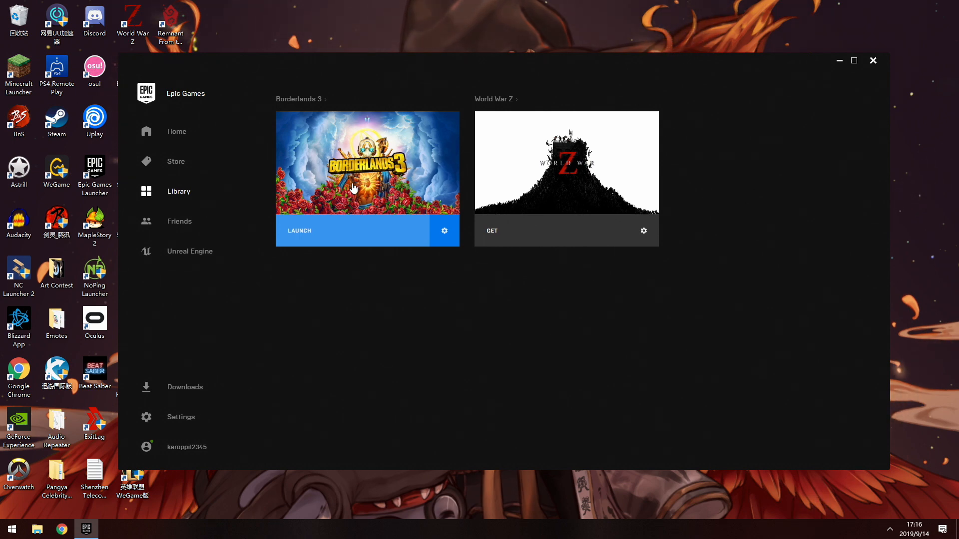
mouse_move(331, 384)
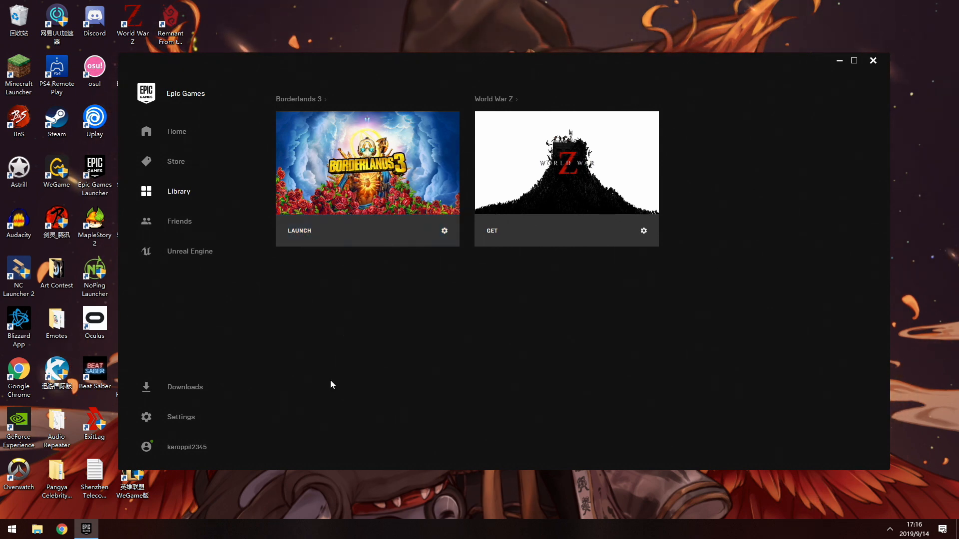
Reach the launcher Settings page scrolled to Manage Games listing Borderlands 3 and World War Z.
left_click(8, 528)
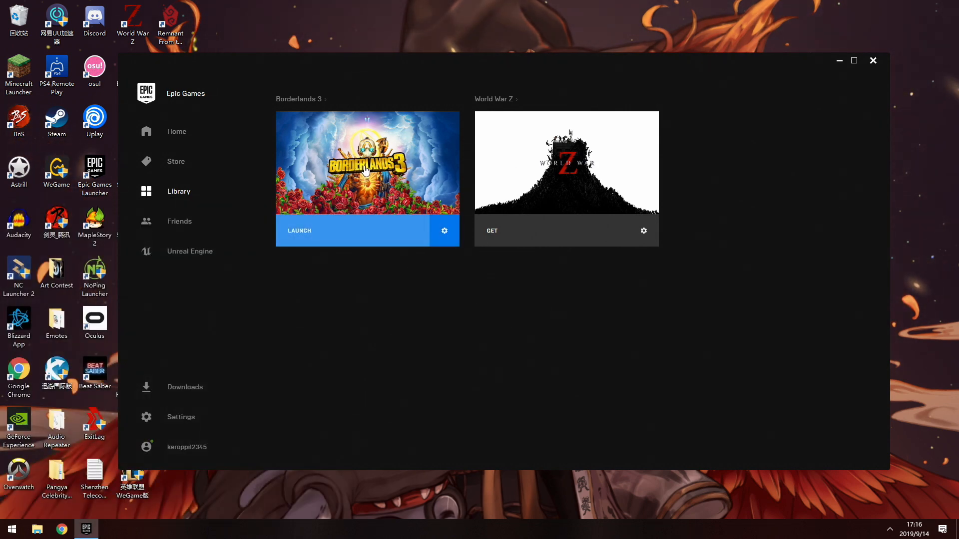
mouse_move(406, 148)
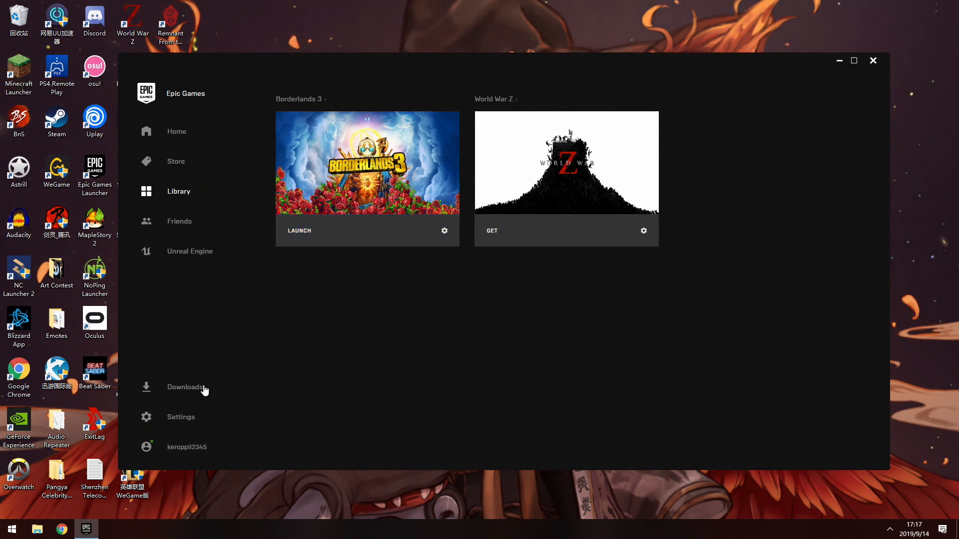
mouse_move(166, 361)
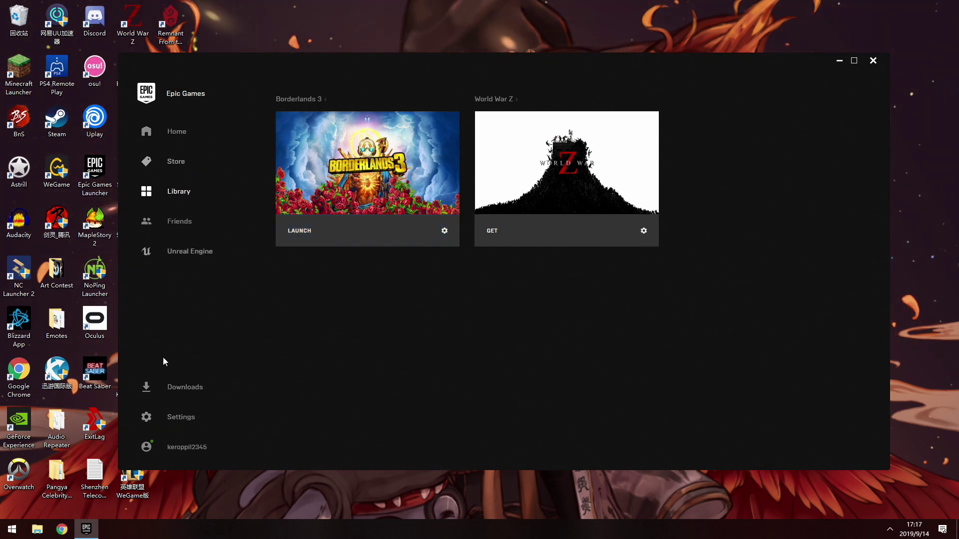
left_click(180, 417)
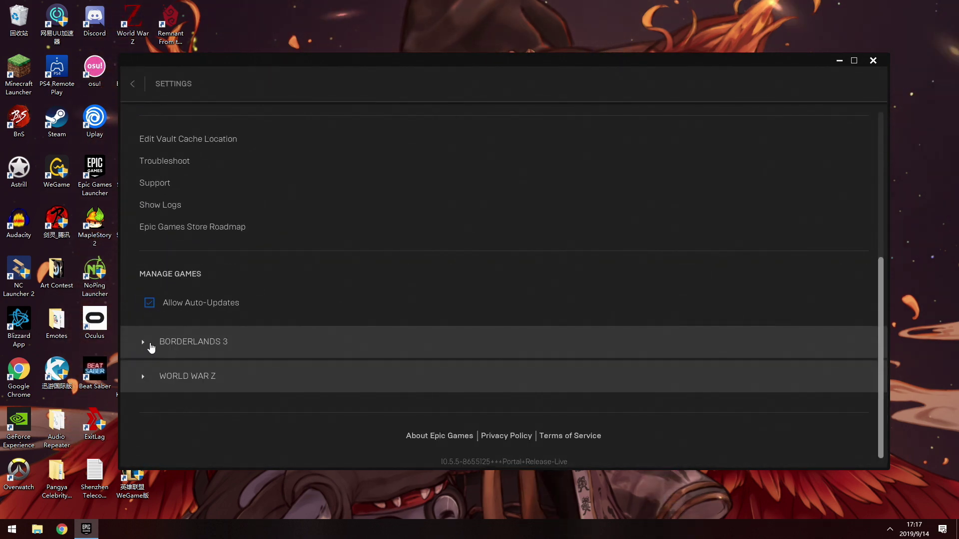
Expand Borderlands 3 and enable Additional Command Line Arguments with -language="en".
left_click(143, 342)
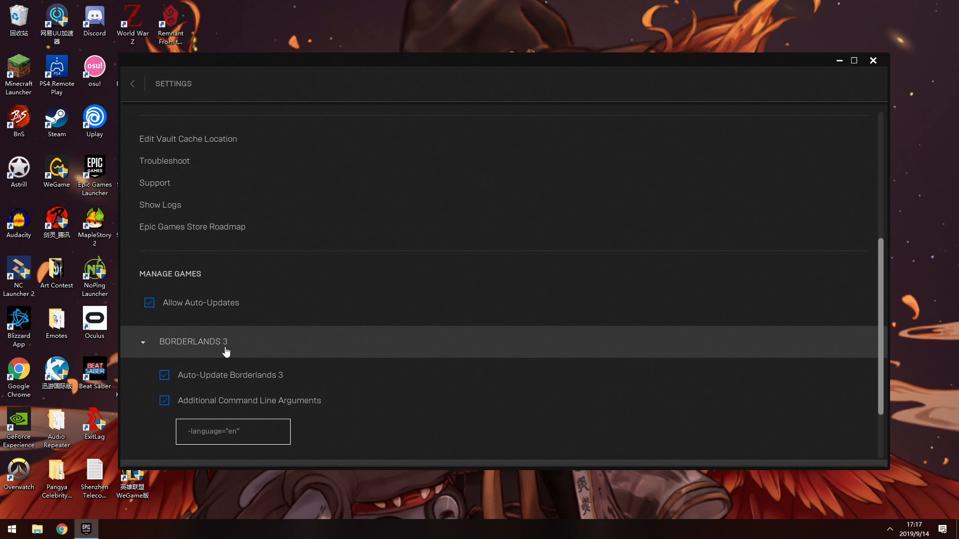
scroll("down", 3)
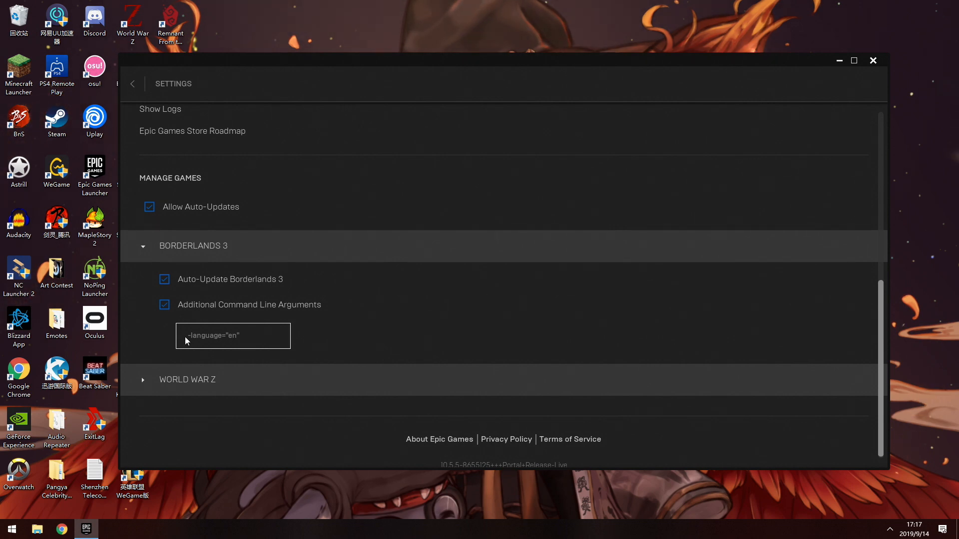
mouse_move(217, 346)
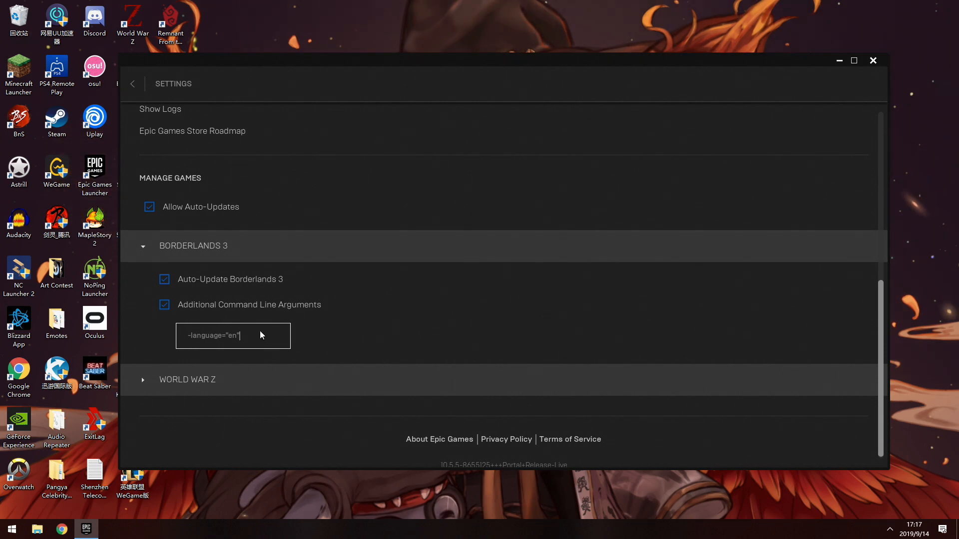
mouse_move(369, 349)
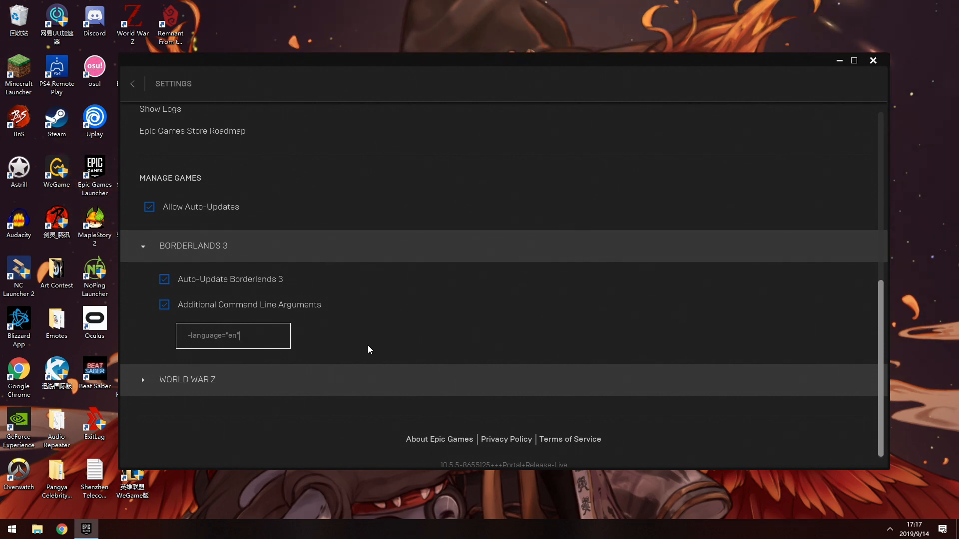
mouse_move(380, 327)
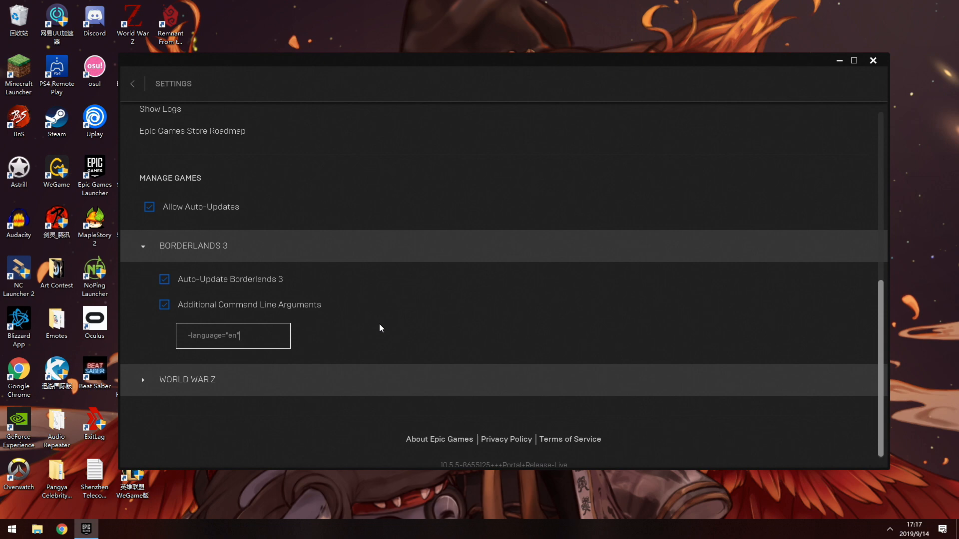
mouse_move(320, 344)
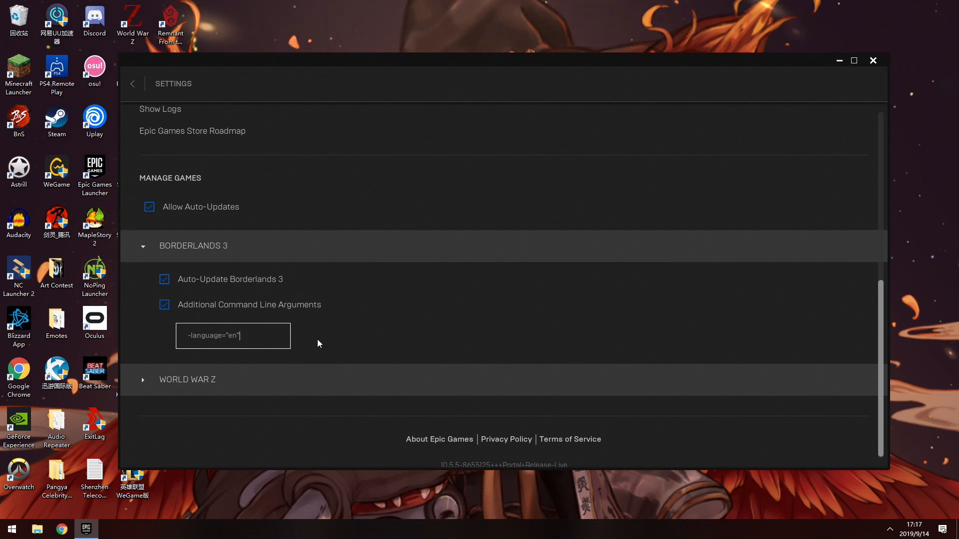
mouse_move(290, 351)
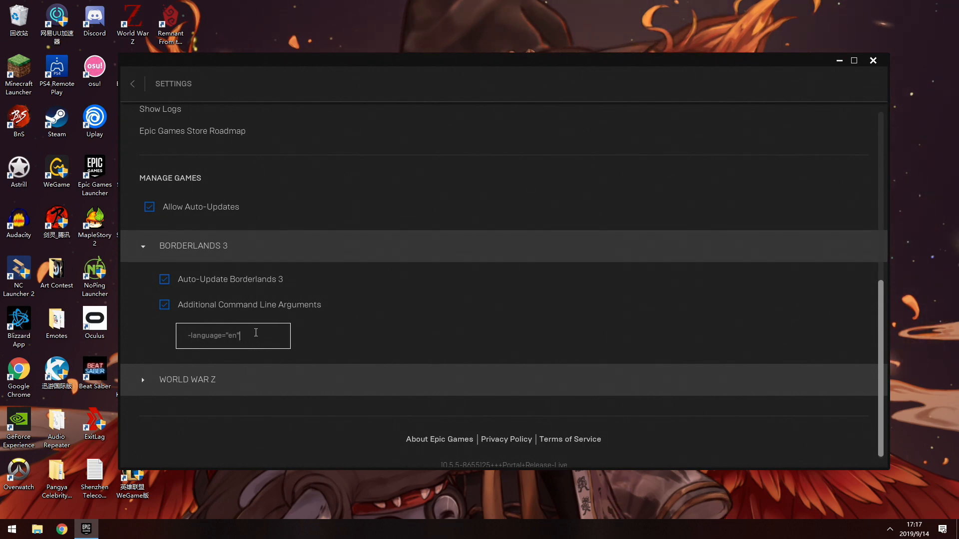
mouse_move(174, 338)
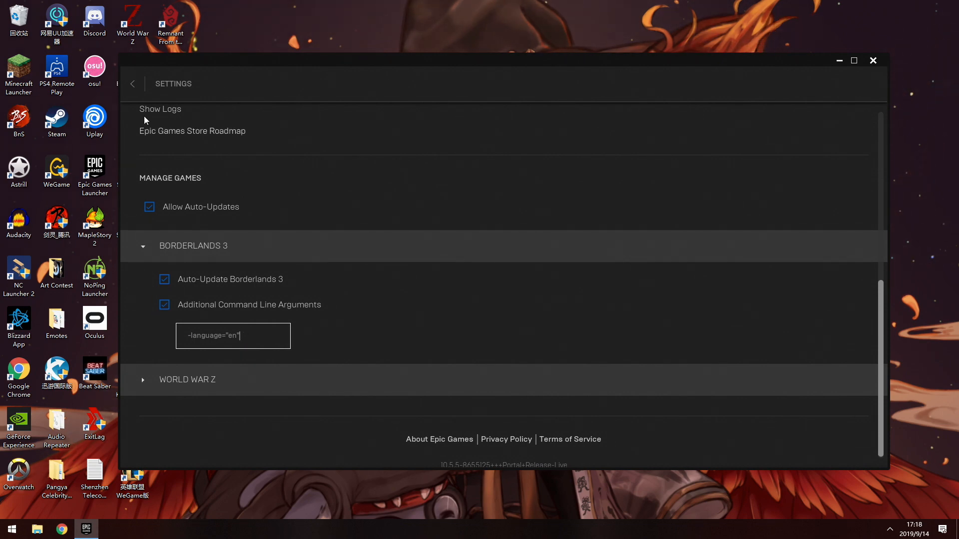
mouse_move(133, 84)
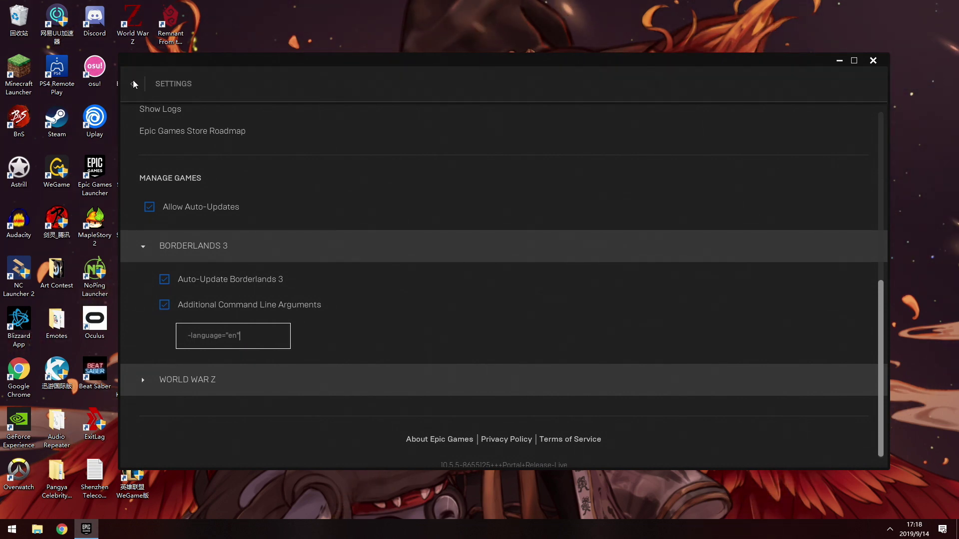
Return from Settings to the Library showing Borderlands 3 ready to launch.
left_click(134, 83)
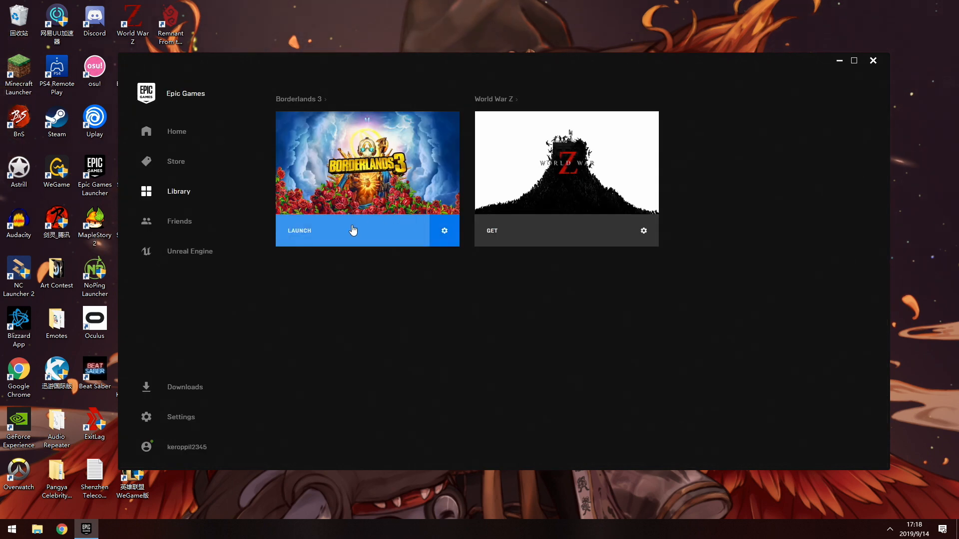
mouse_move(348, 242)
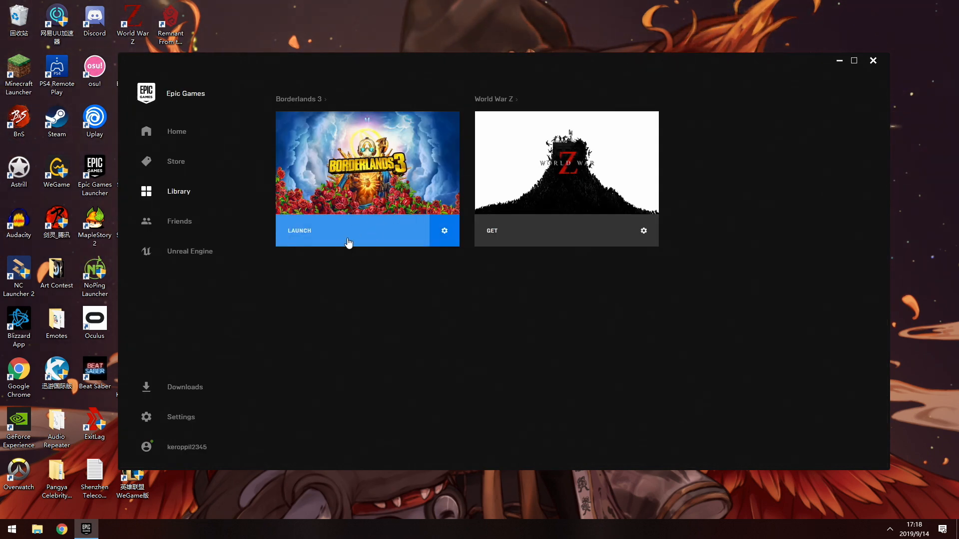
mouse_move(363, 282)
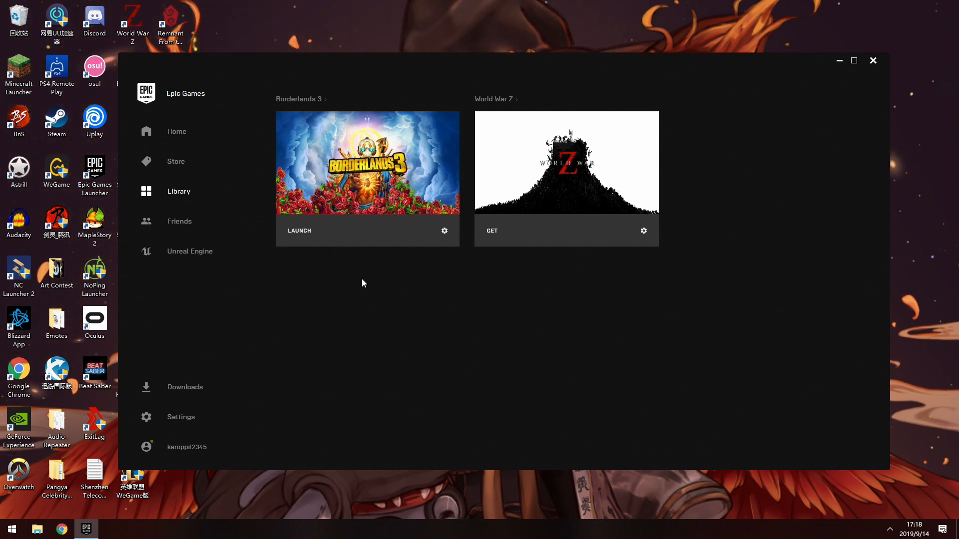
mouse_move(373, 243)
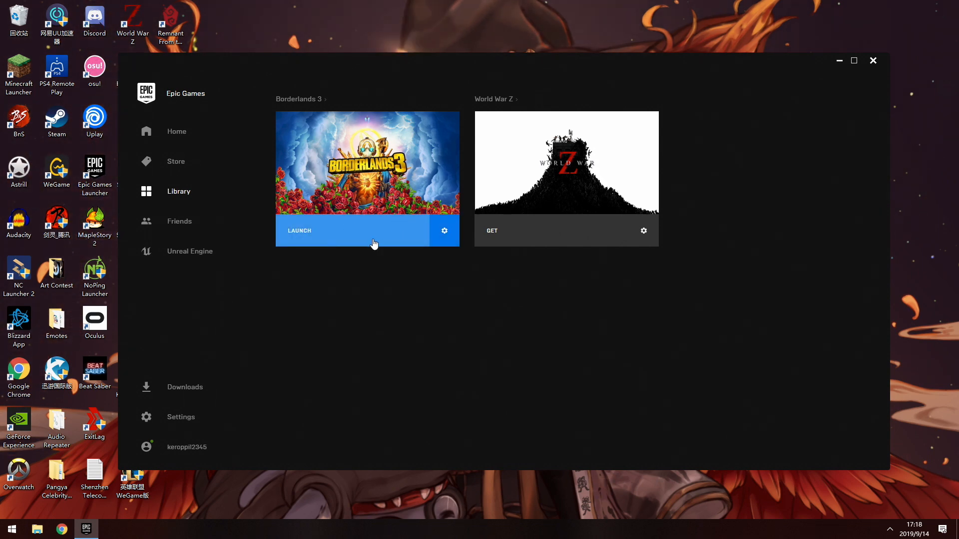
mouse_move(465, 348)
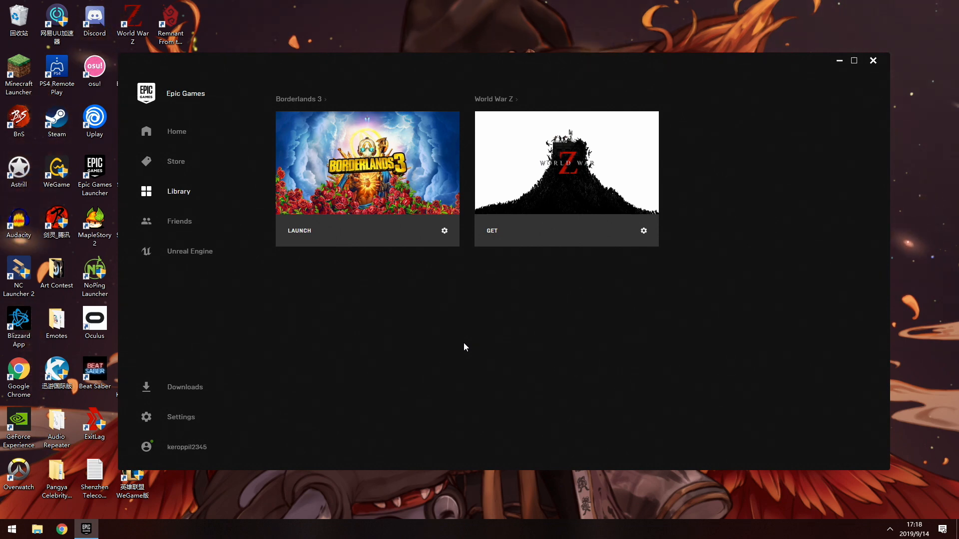
mouse_move(408, 358)
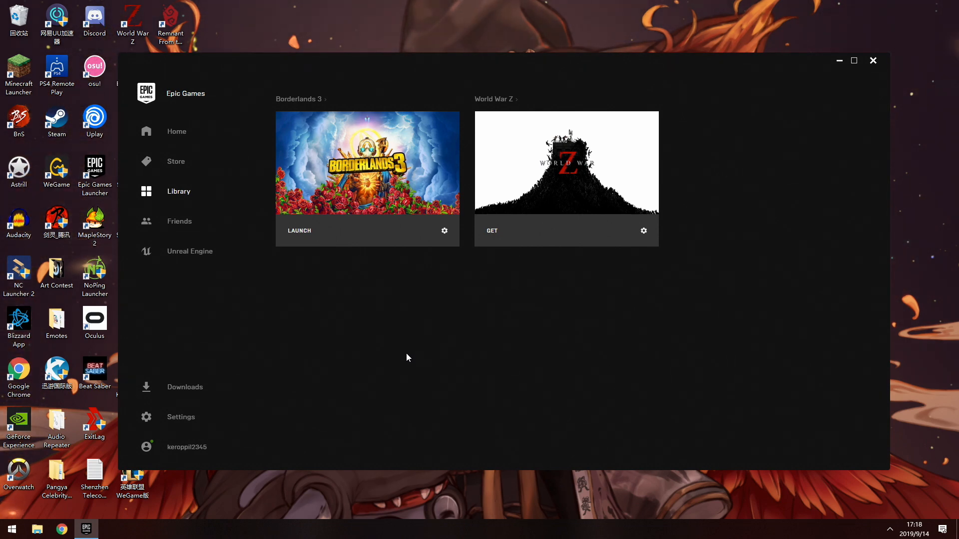
mouse_move(373, 196)
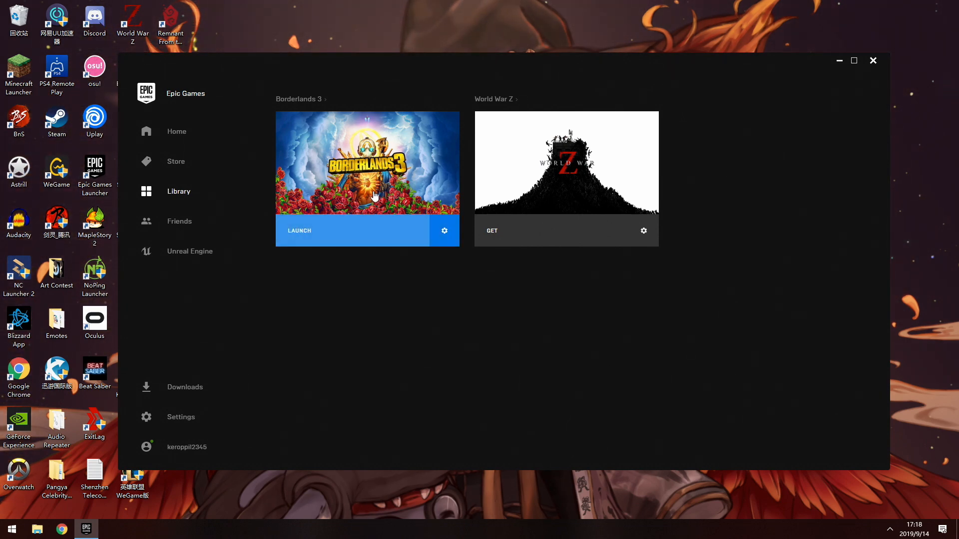
mouse_move(484, 345)
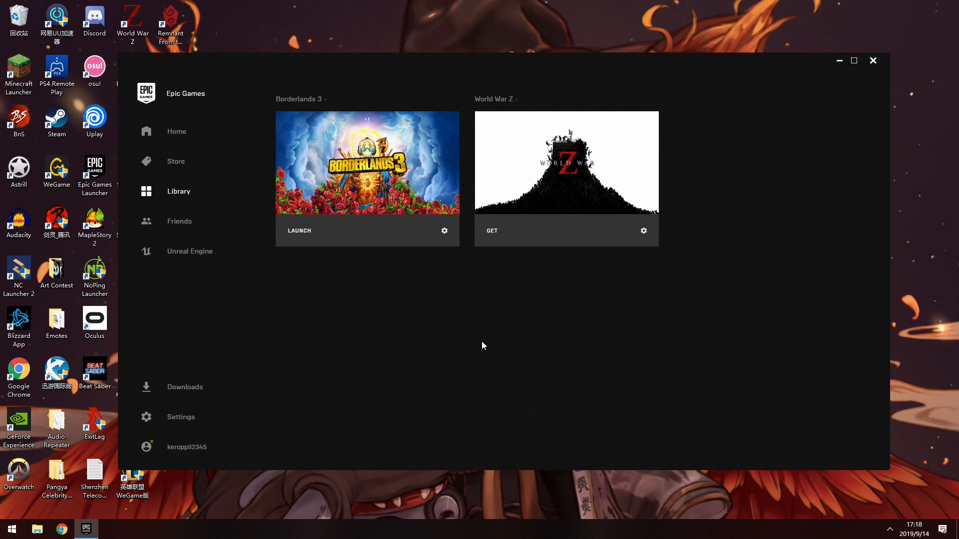
mouse_move(354, 188)
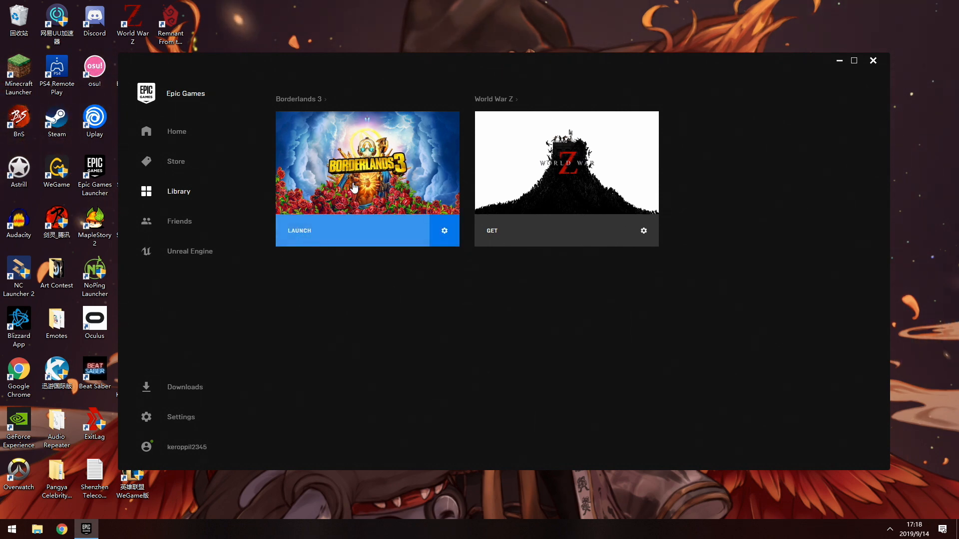
mouse_move(305, 196)
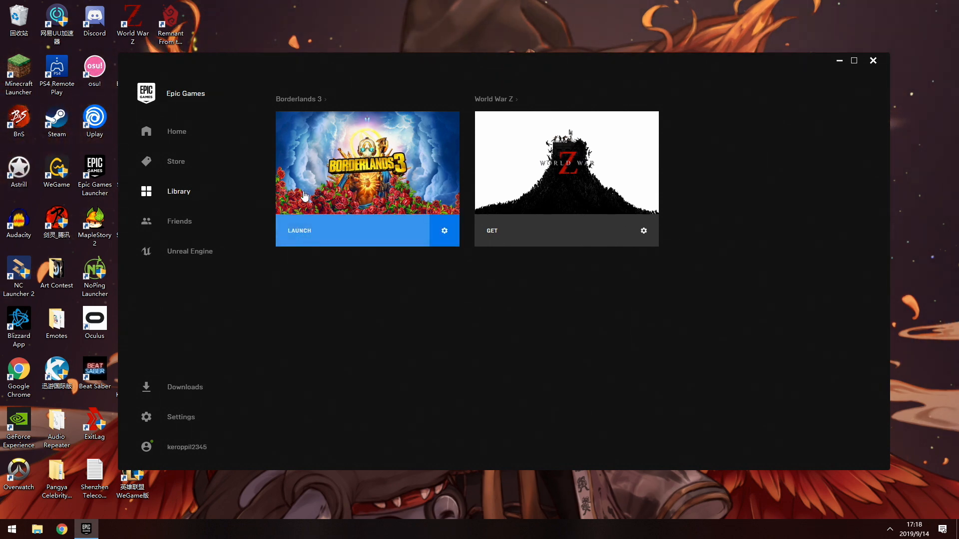